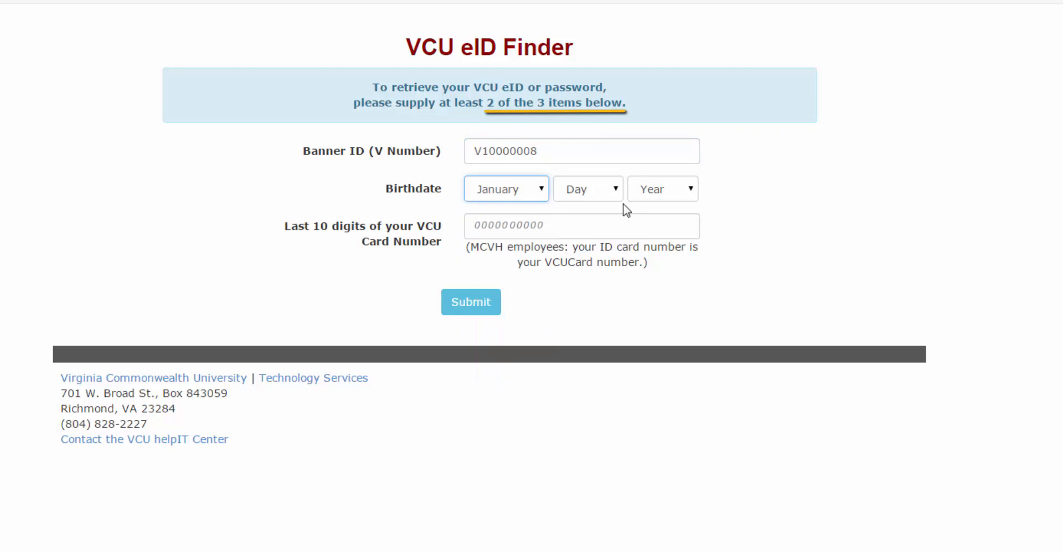
Set the birth year dropdown to 2000, giving a birthdate of January 1, 2000.
left_click(662, 188)
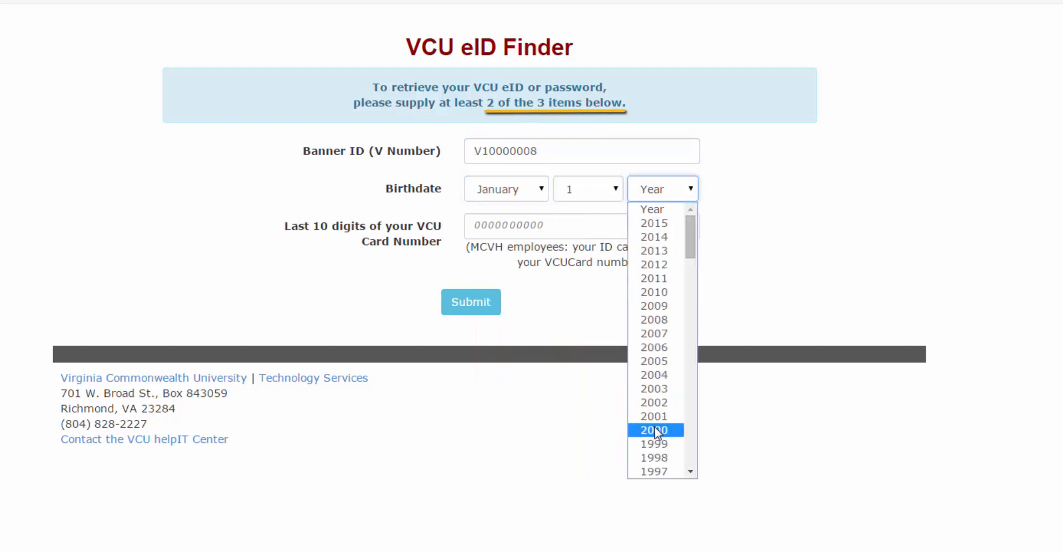
left_click(653, 429)
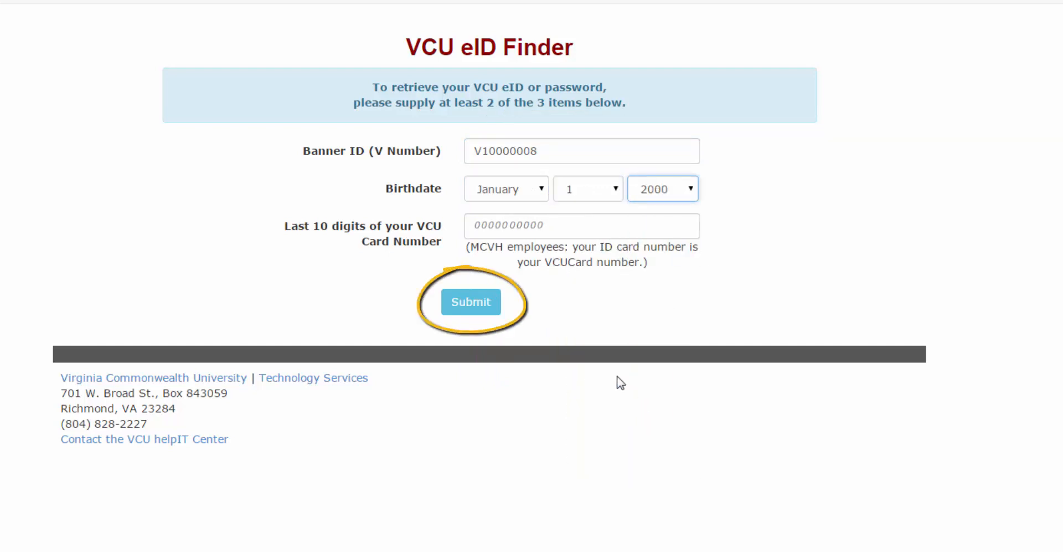
mouse_move(495, 301)
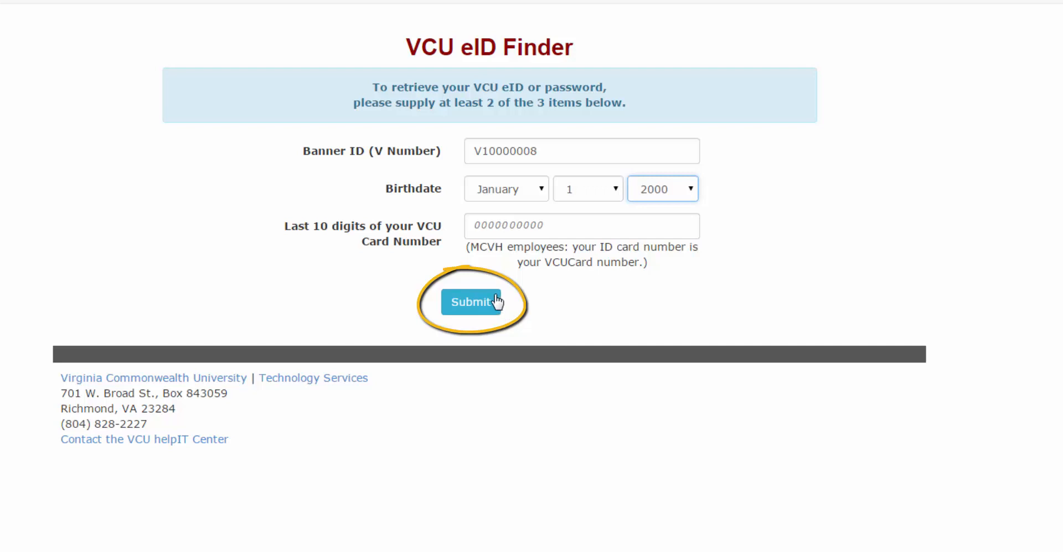
Submit the Banner ID and birthdate, then request a password reset for the revealed eID.
left_click(472, 302)
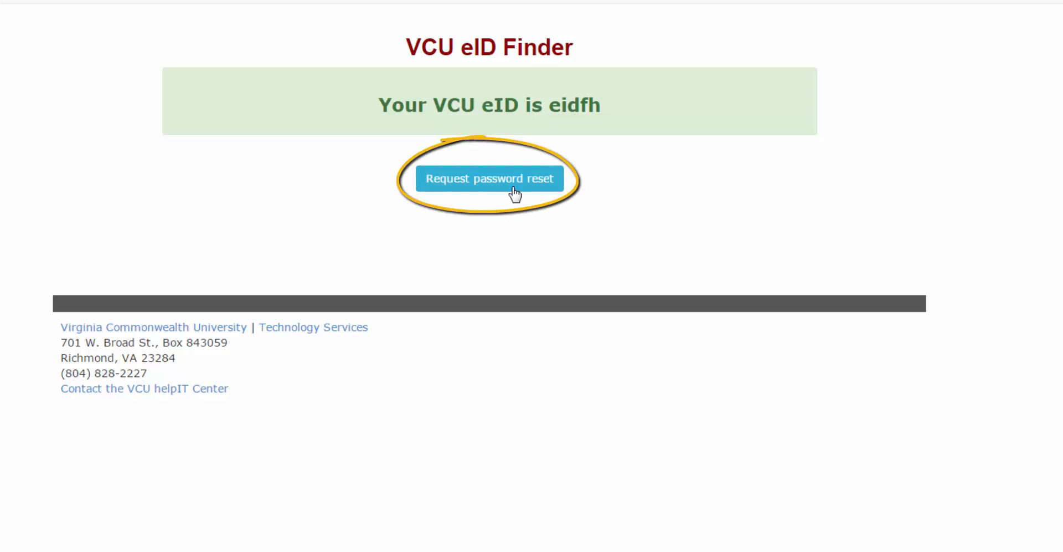
left_click(488, 178)
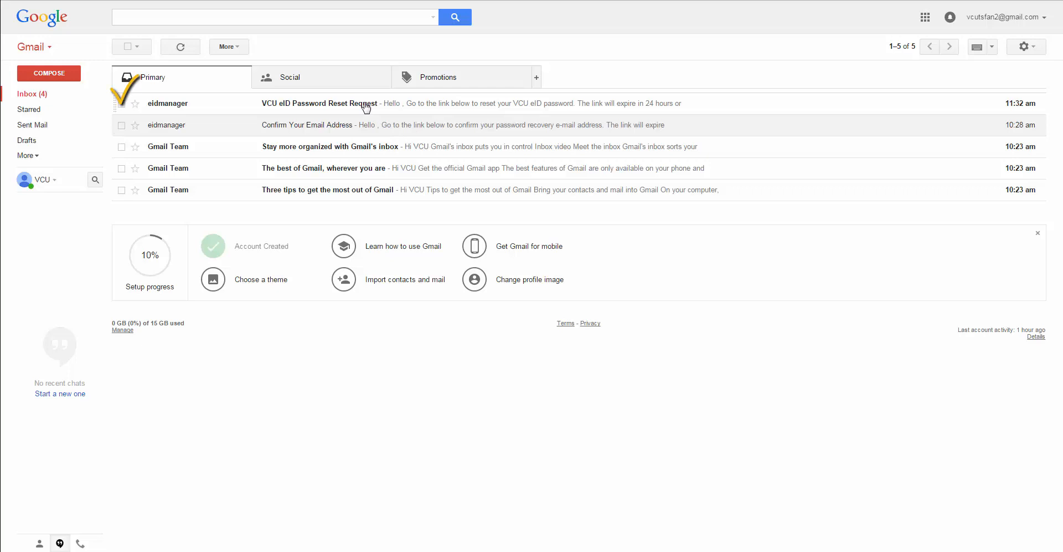
Open the 'VCU eID Password Reset Request' email from eidmanager in the Primary inbox.
left_click(319, 103)
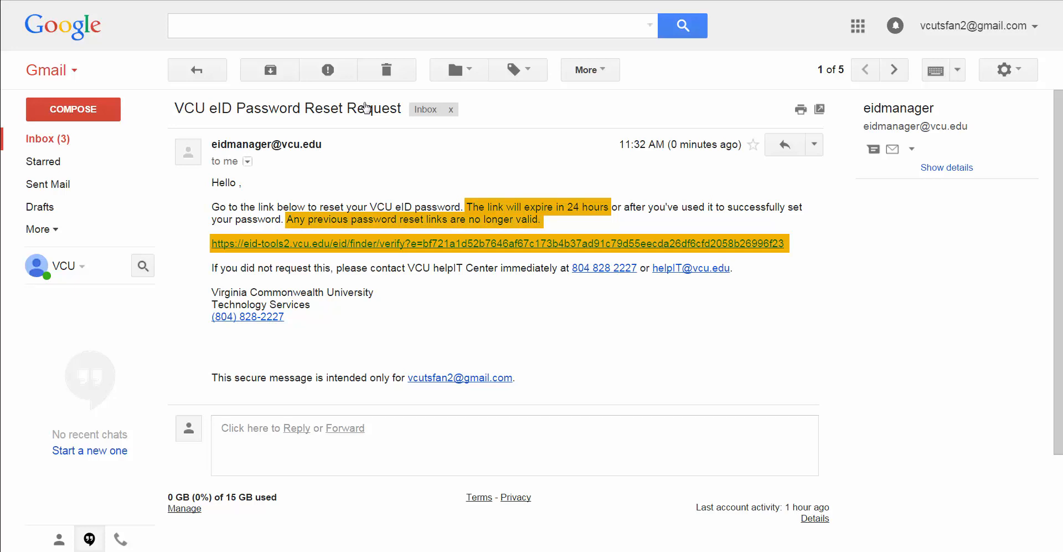
mouse_move(399, 244)
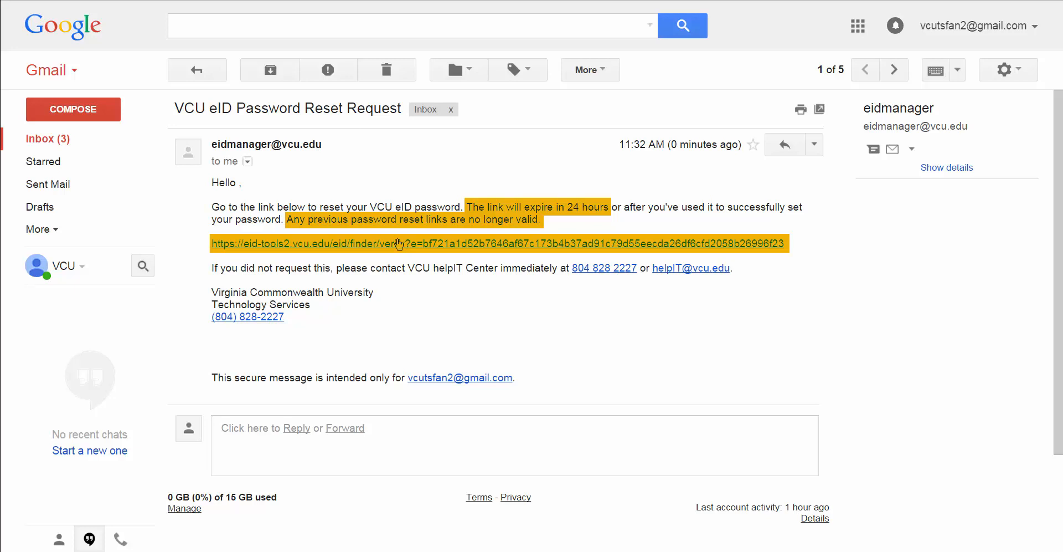
mouse_move(400, 245)
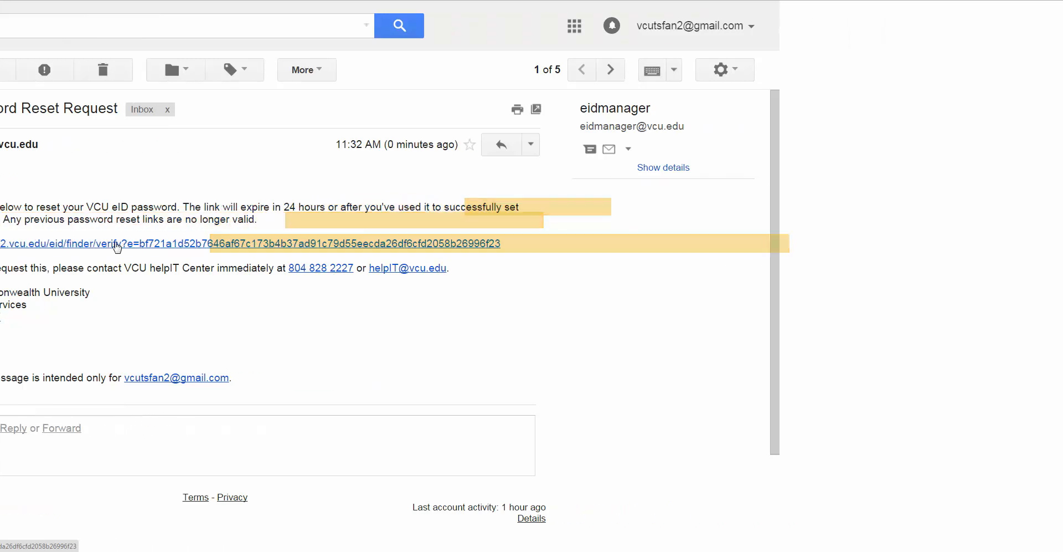
Follow the email's reset link and verify identity with Banner ID V10000008.
left_click(115, 243)
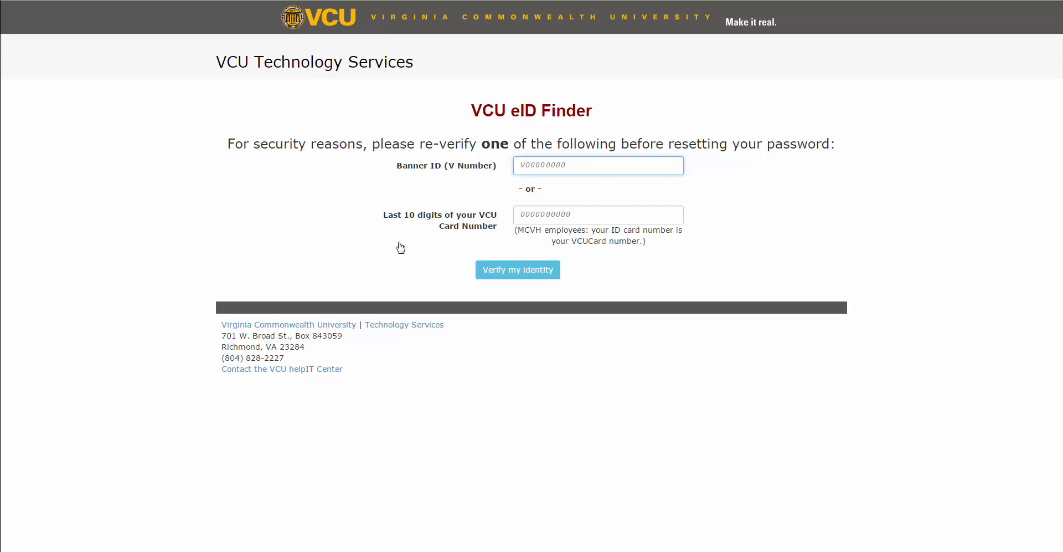
type("V")
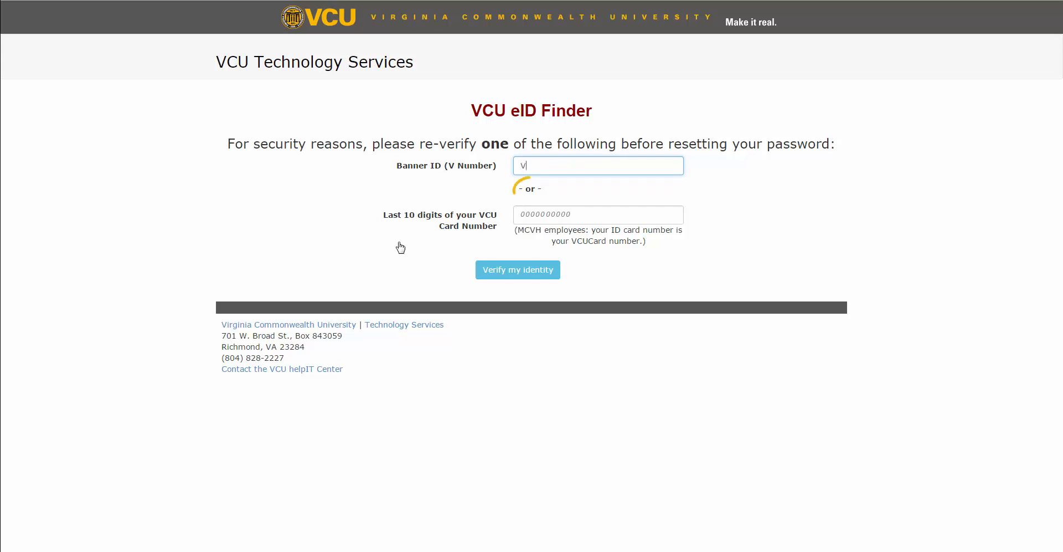
type("10000")
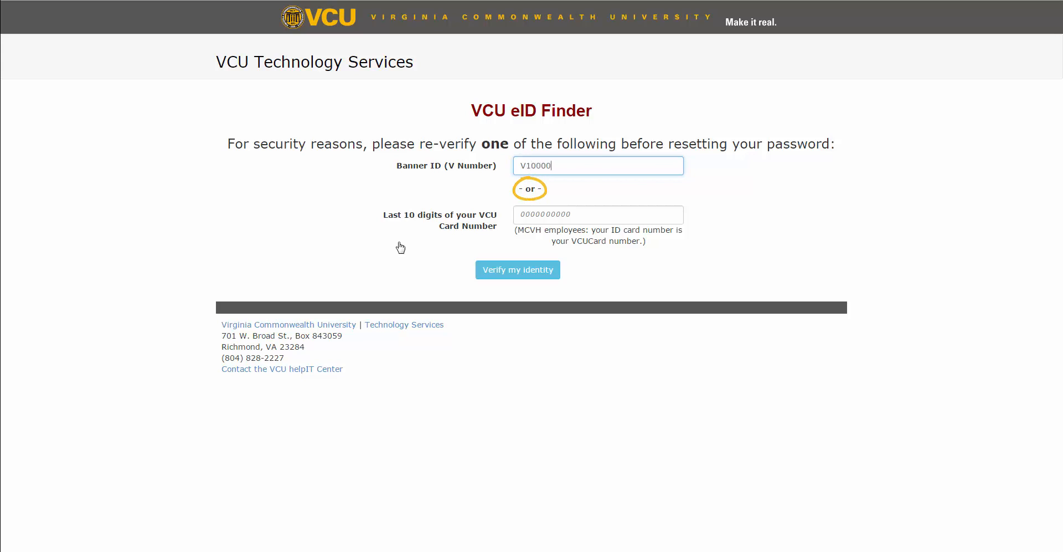
type("008")
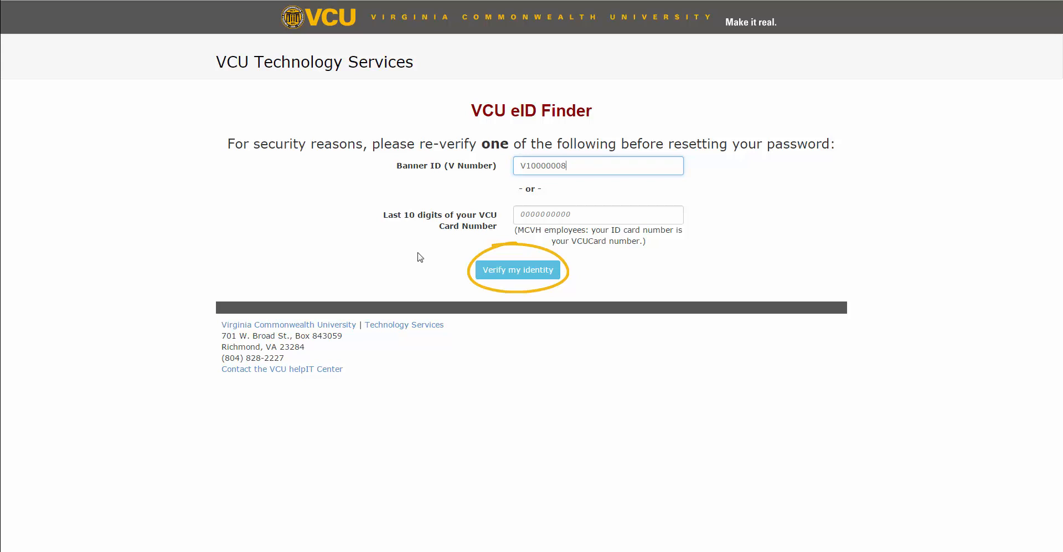
left_click(517, 269)
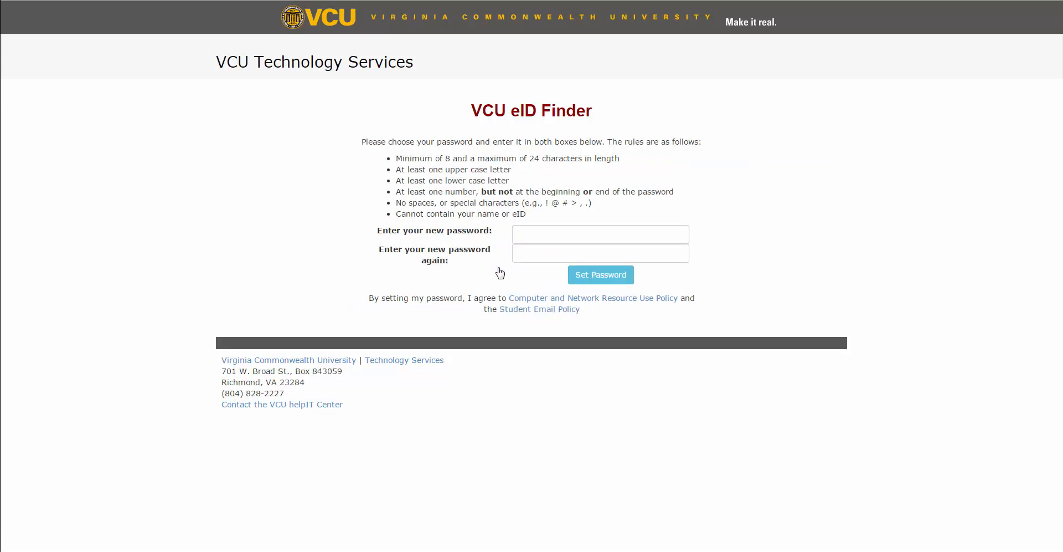